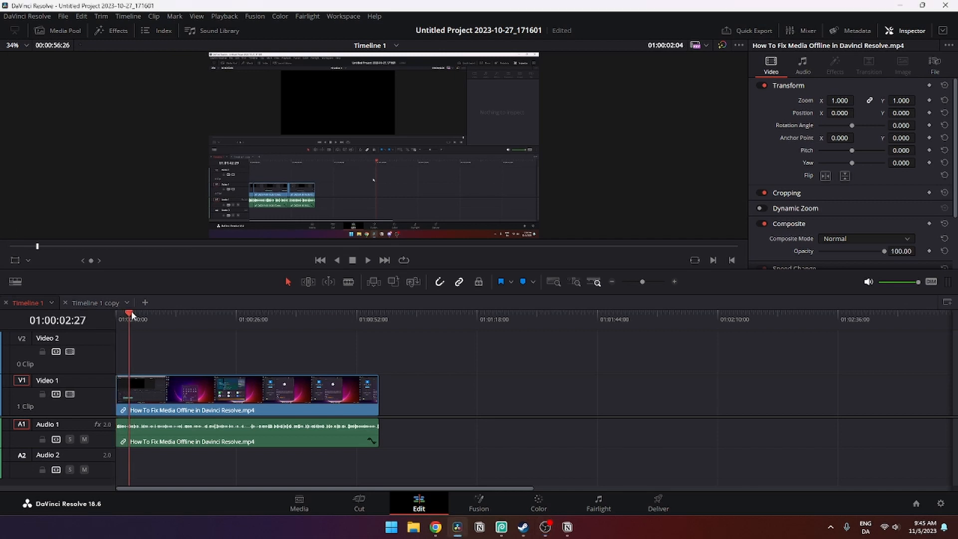
Step: Select the V1 clip and park the playhead at 01:00:12:05
left_click(172, 319)
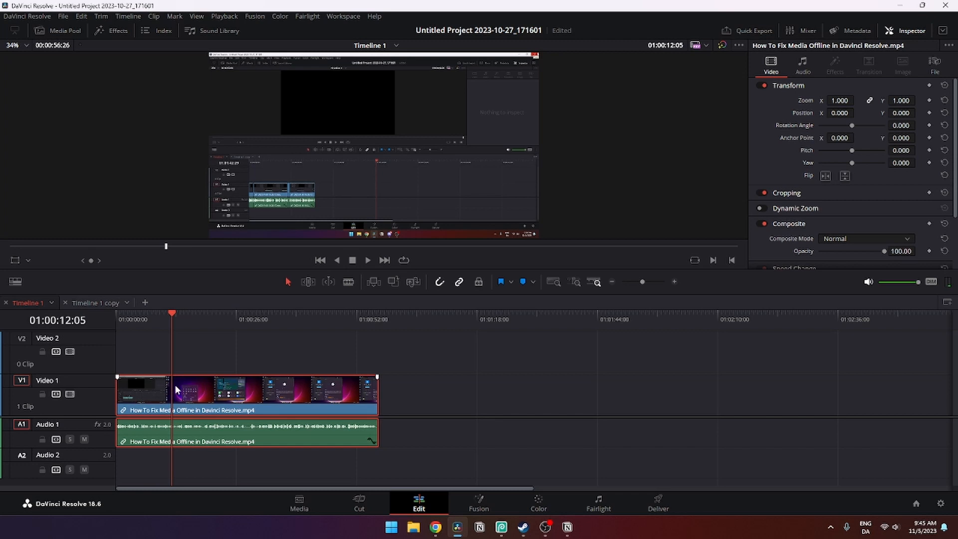
mouse_move(178, 386)
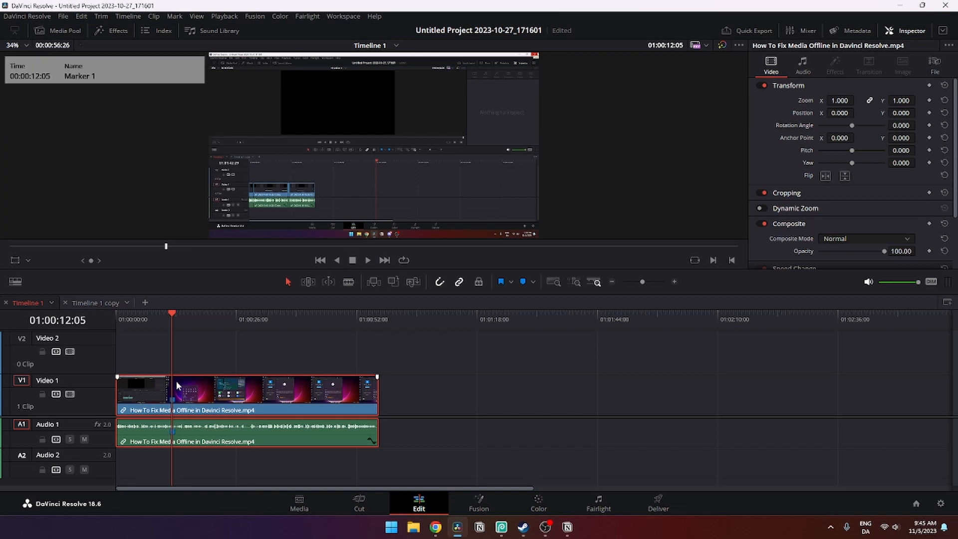
mouse_move(173, 403)
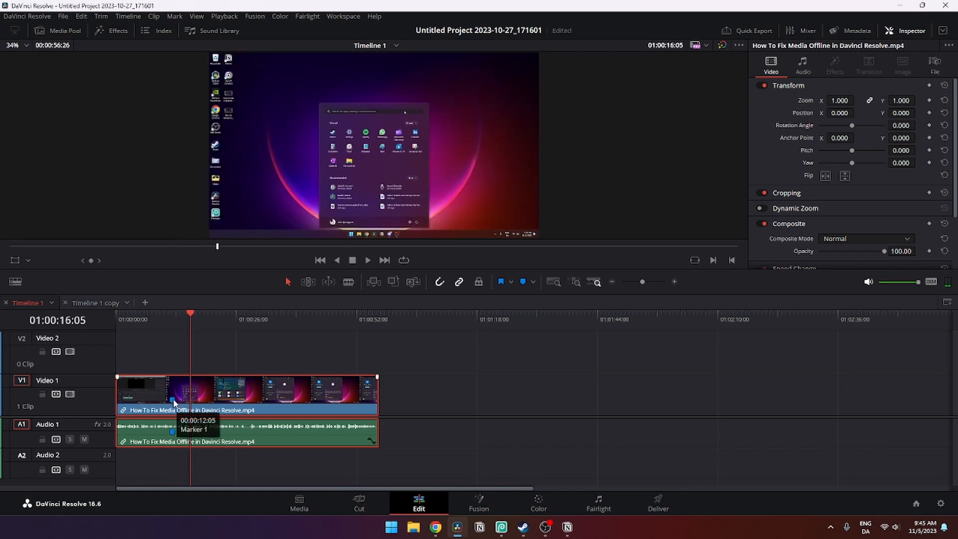
Step: Add a blue clip marker at 00:00:12:05 and open its marker settings
right_click(175, 400)
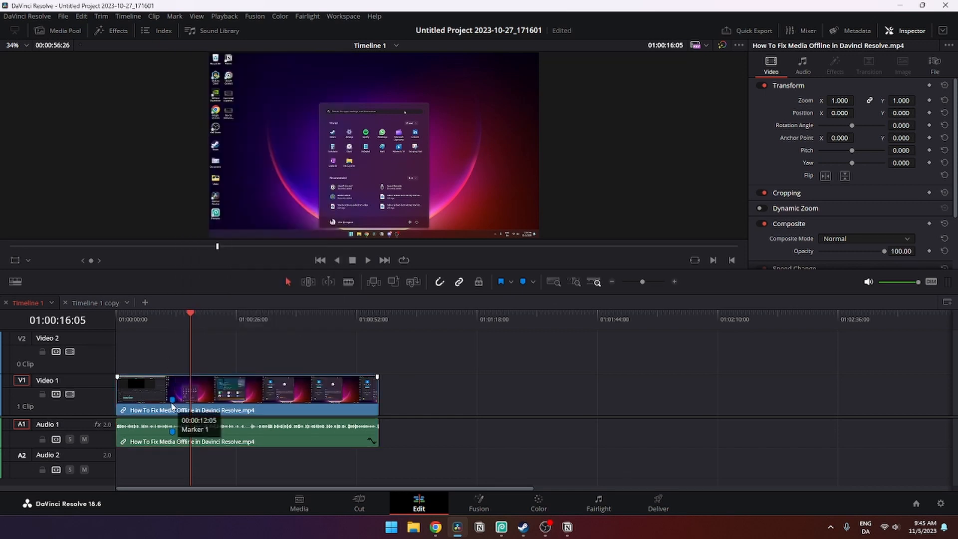
double_click(171, 416)
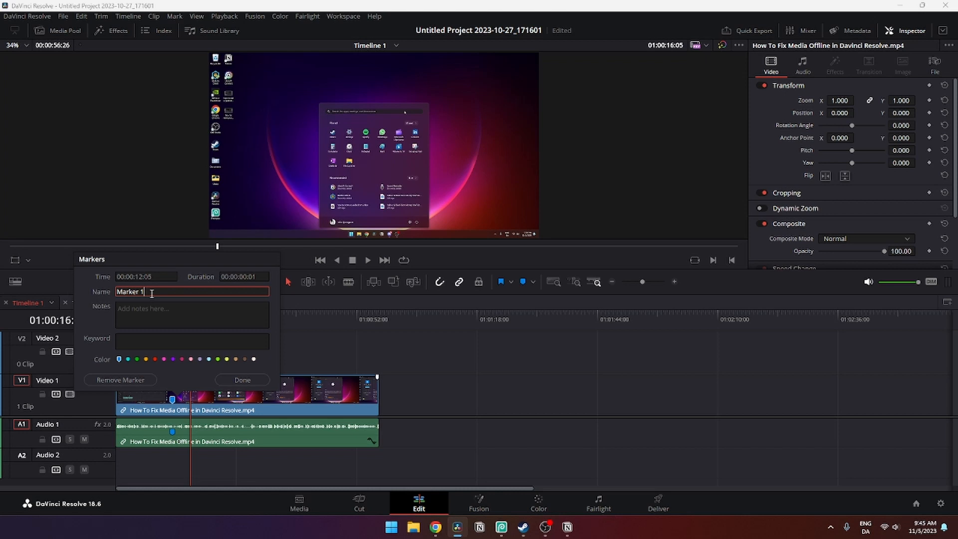
Step: Rename the clip marker from 'Marker 1' to 'HEllo' and close the Markers dialog
triple_click(183, 291)
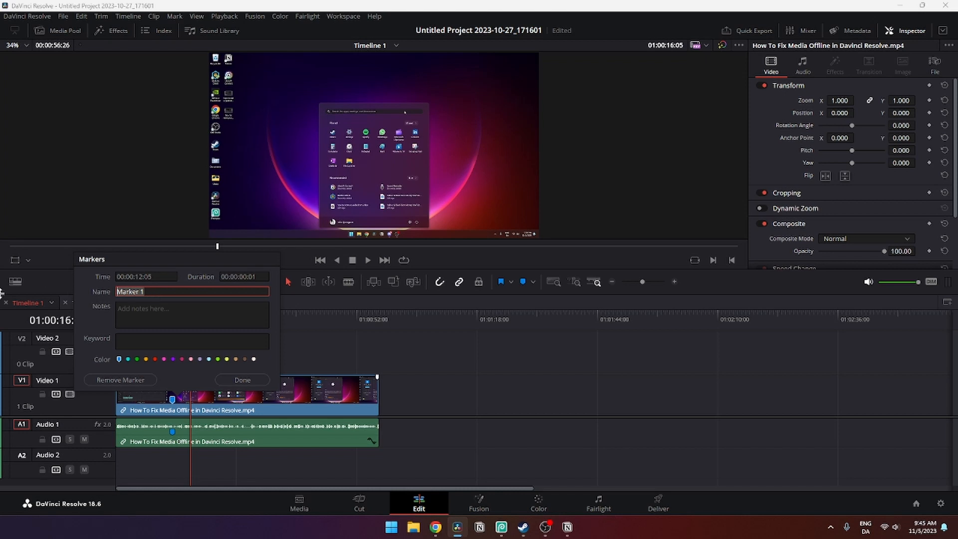
type("HEllo")
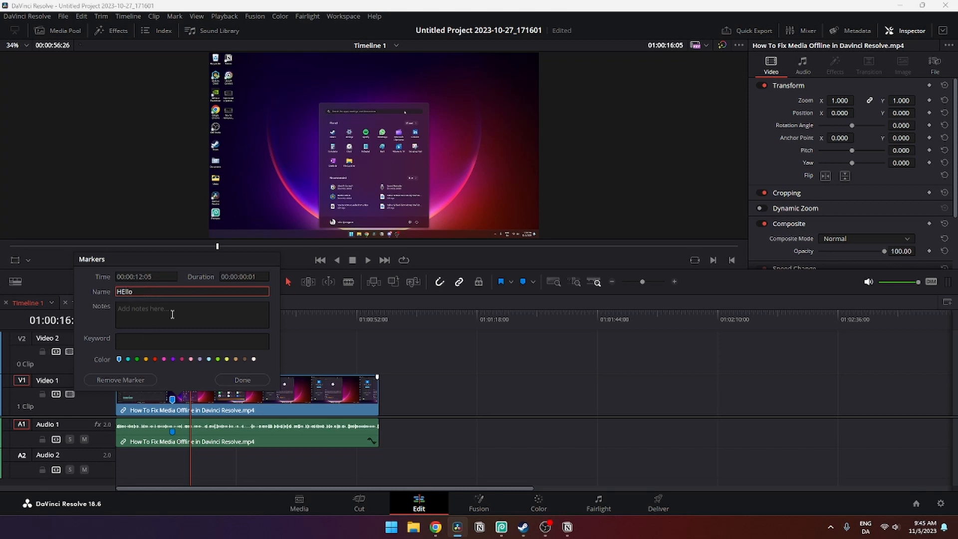
left_click(191, 314)
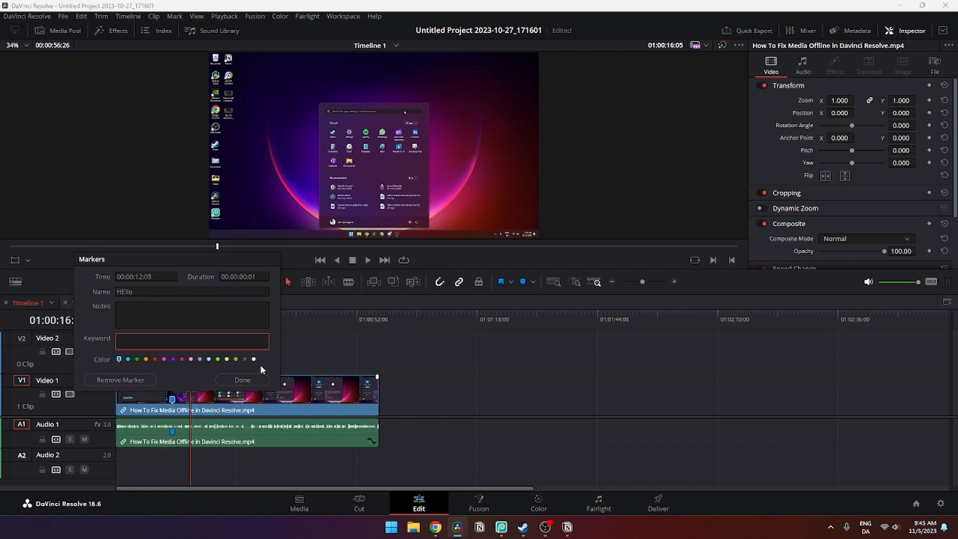
left_click(242, 379)
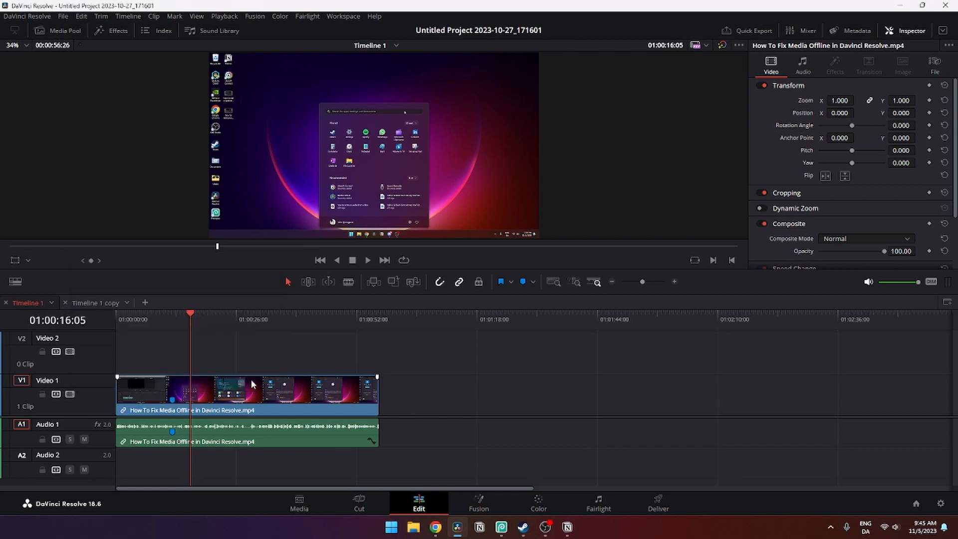